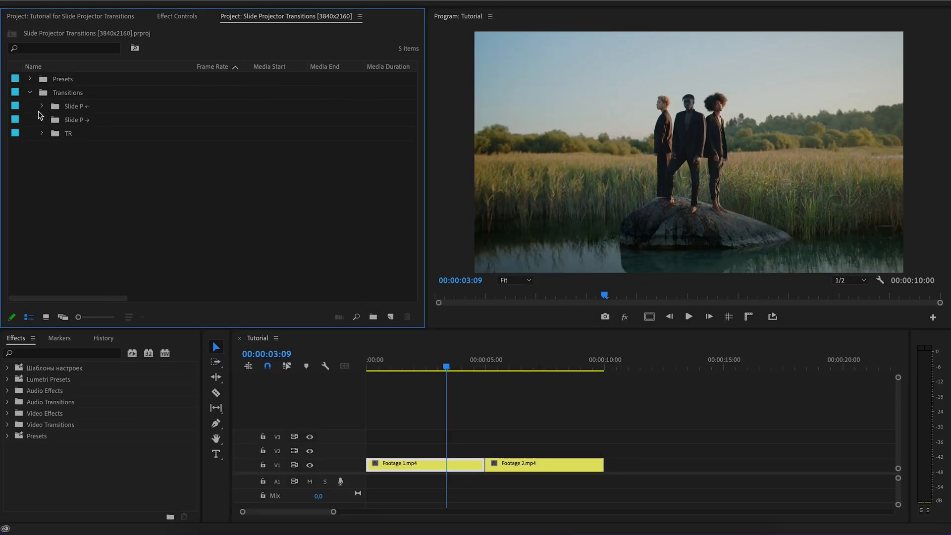
Drag Slide Projector Transitions [3840x2160].prproj from Finder into the Tutorial Project panel
click(41, 106)
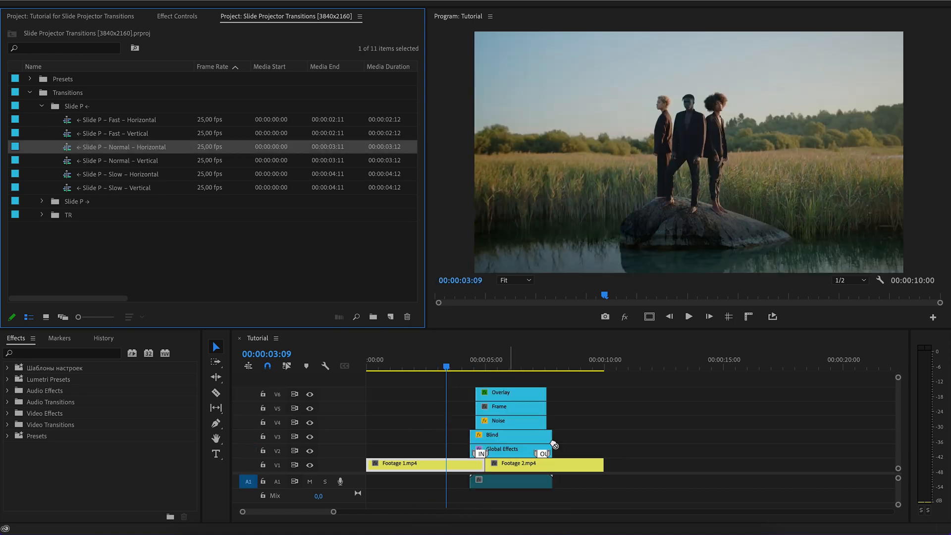
click(687, 316)
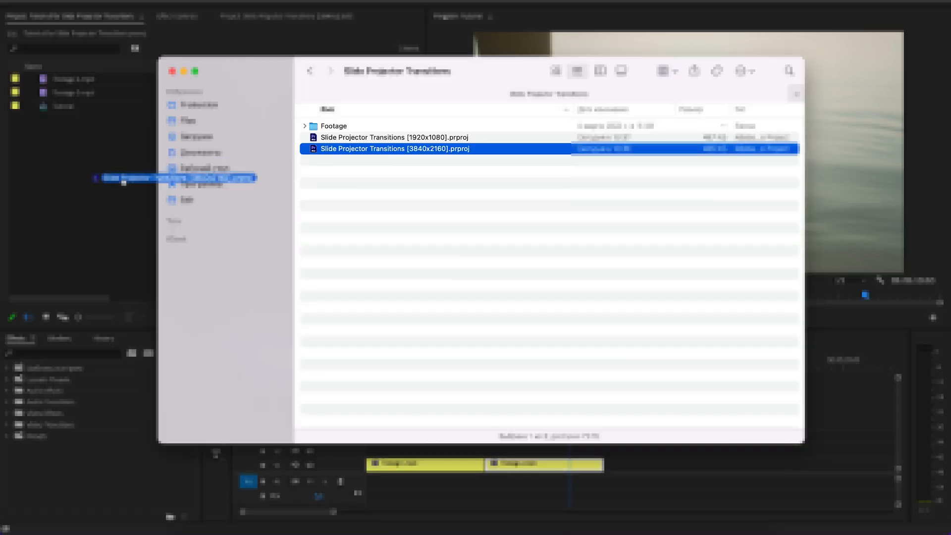
Import the entire 4K transitions project and expand its Transitions > Slide P → preset folders
double_click(395, 149)
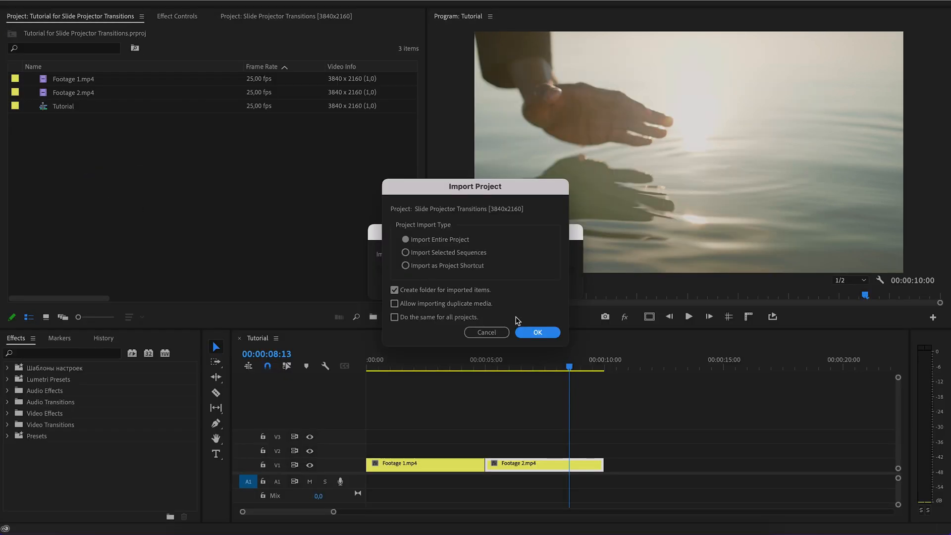
click(536, 331)
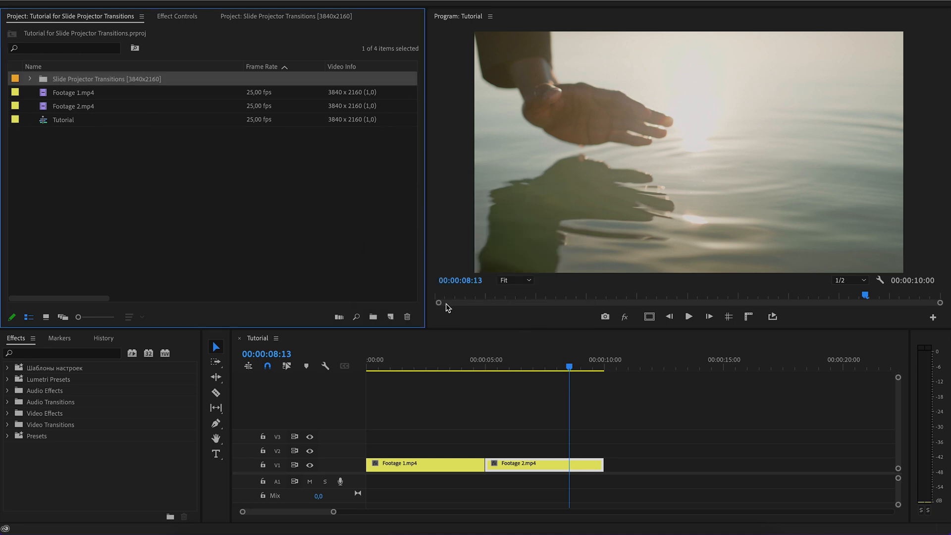
click(29, 78)
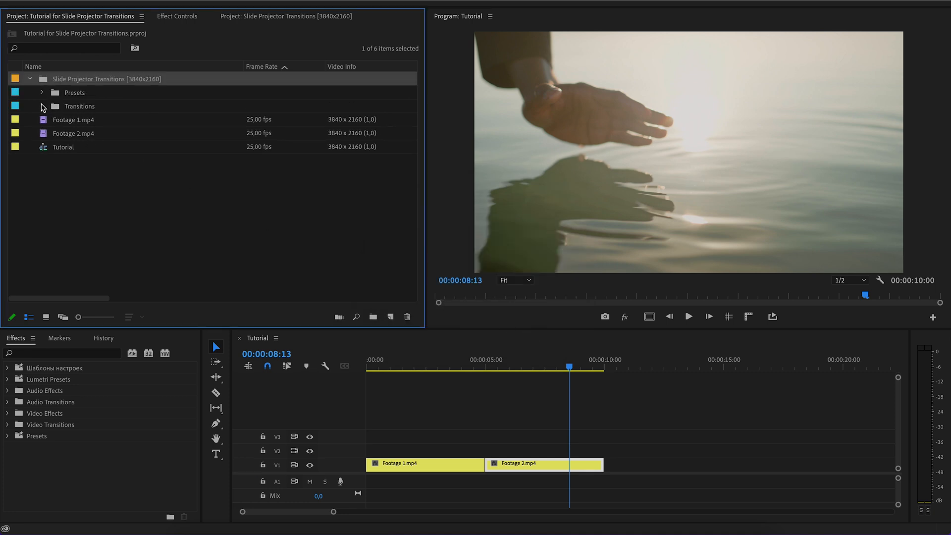
click(42, 106)
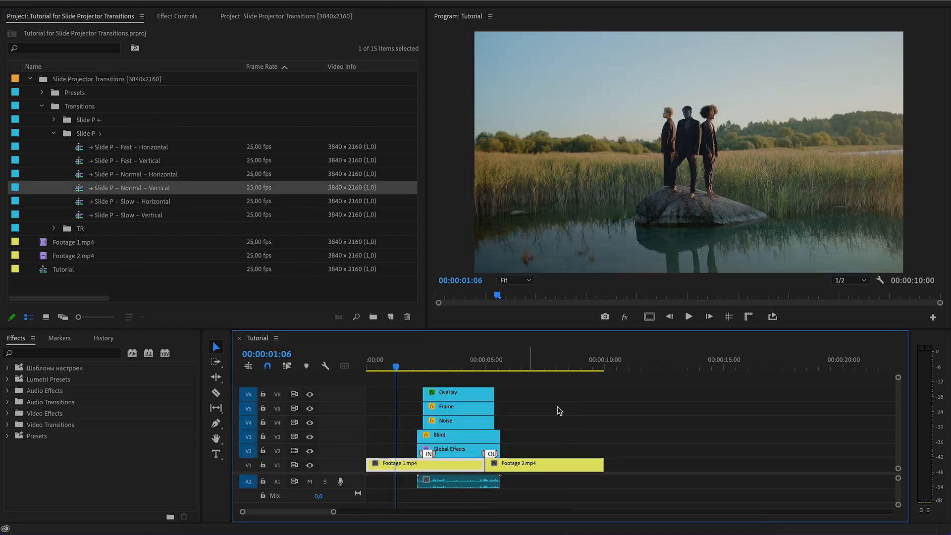
Razor-cut Footage 1.mp4 at 00:00:02:15 where the stacked transition begins
click(688, 316)
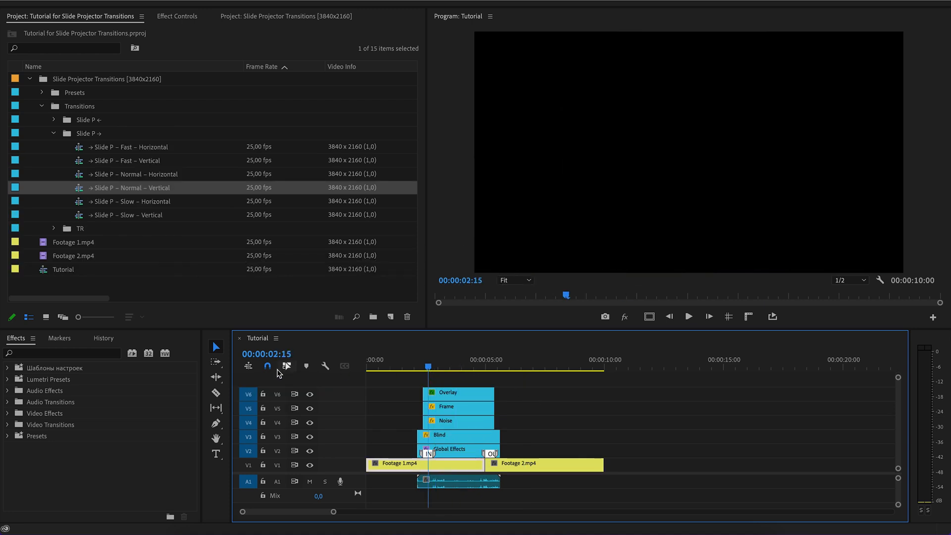
click(216, 393)
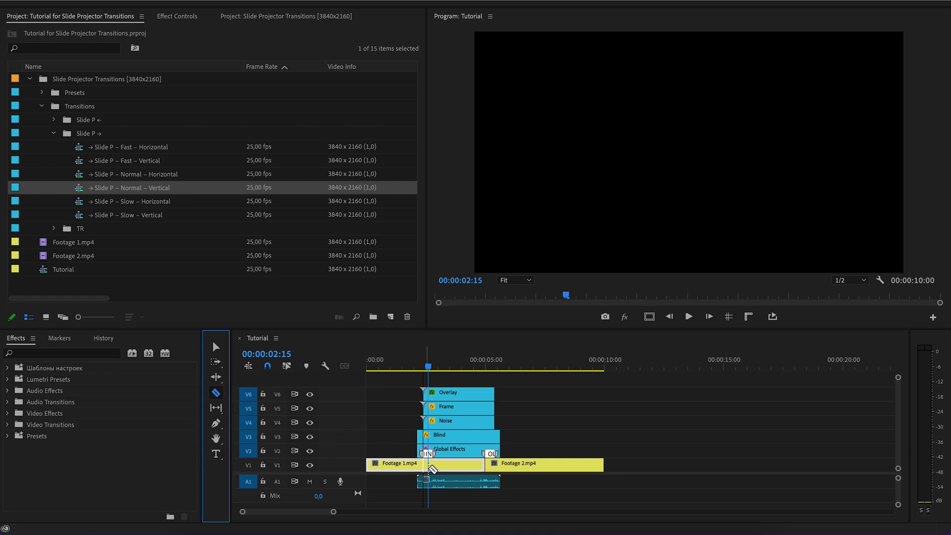
click(216, 347)
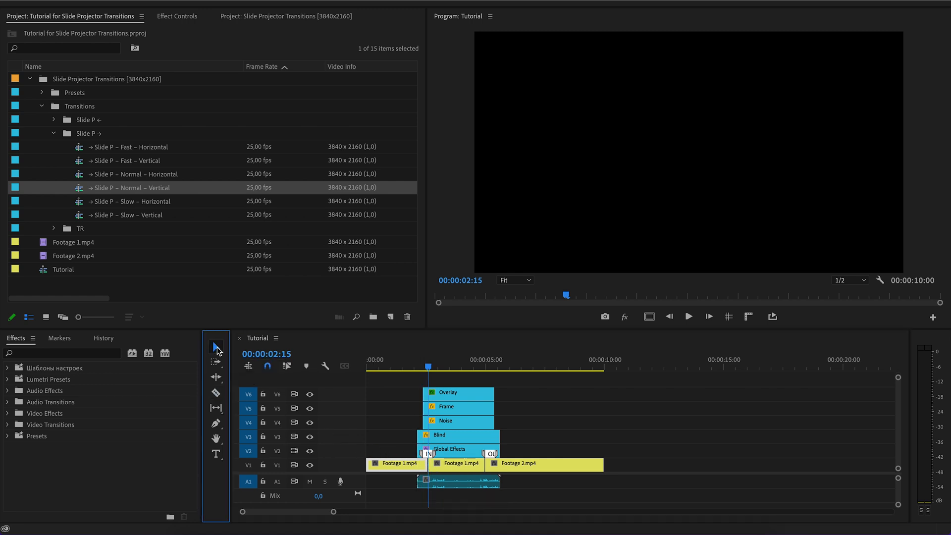
Set the second Footage 1.mp4 piece to 0,1% speed via Speed/Duration so it freezes
right_click(459, 463)
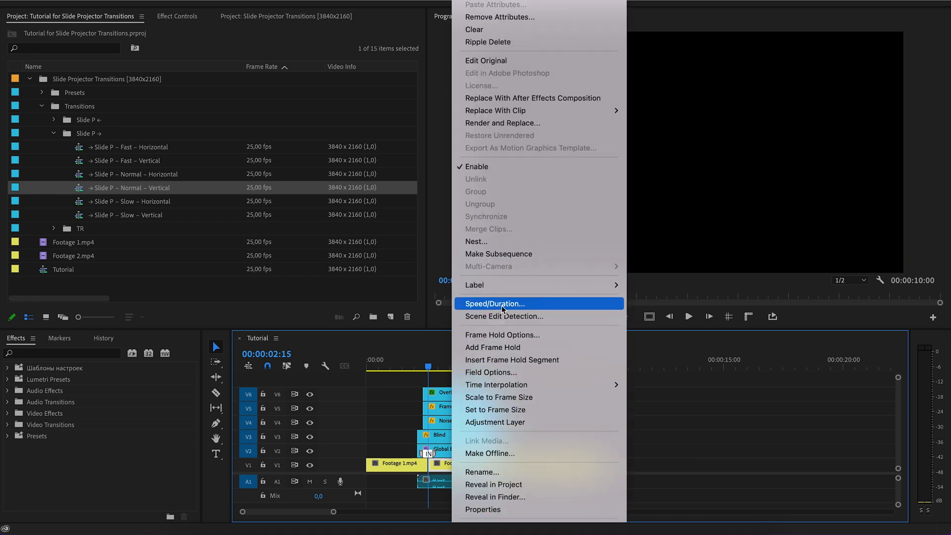
click(494, 303)
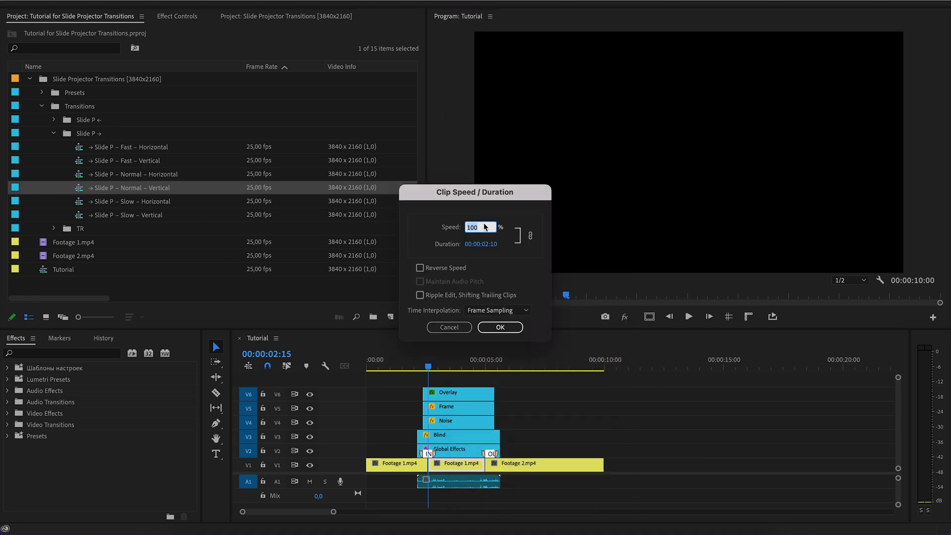
text(0,1)
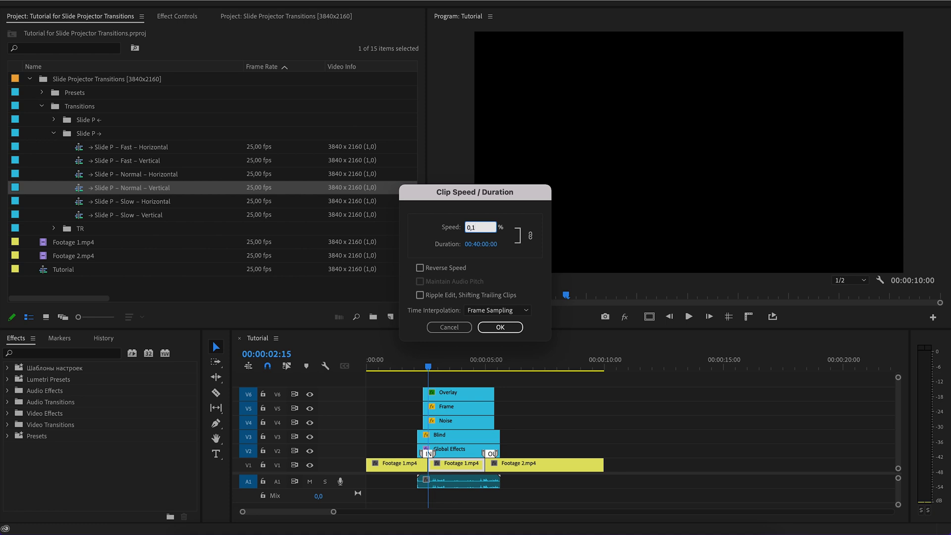
click(499, 327)
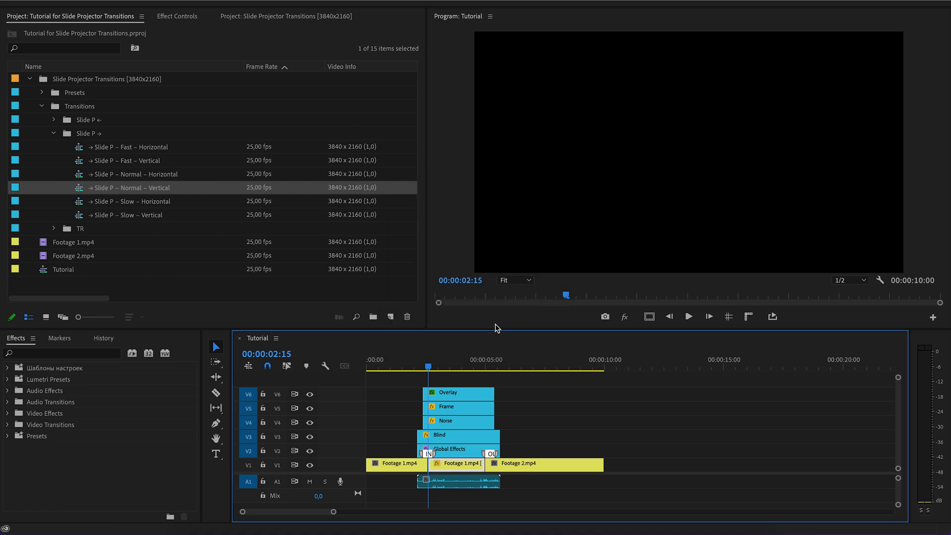